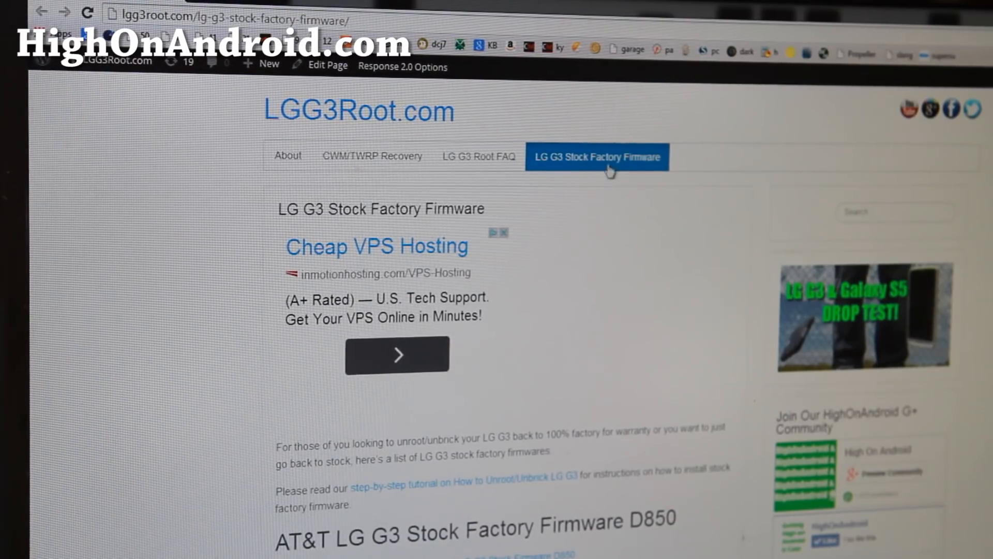
Step: Scroll down the Stock Factory Firmware page to the carrier download links, including T-Mobile D851
scroll(down, 3)
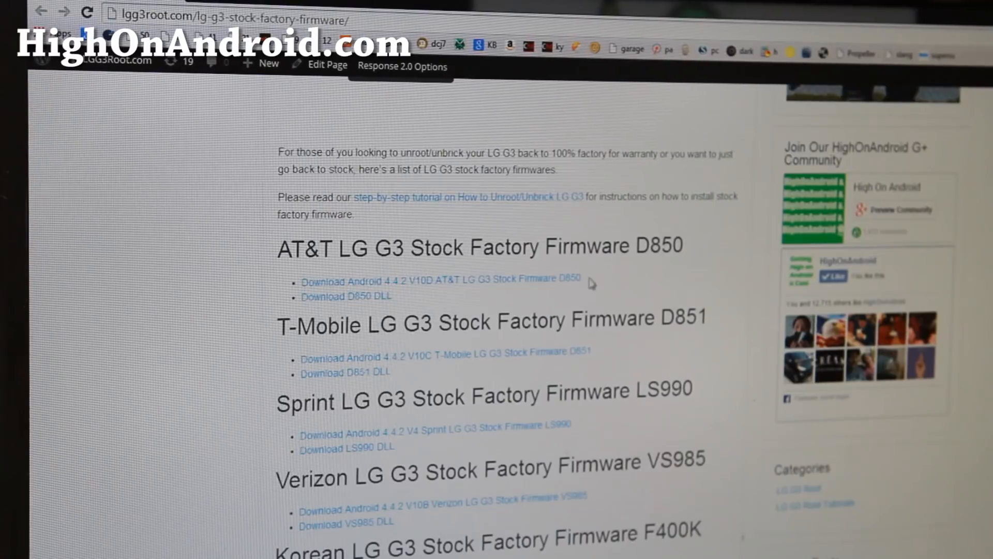
mouse_move(371, 314)
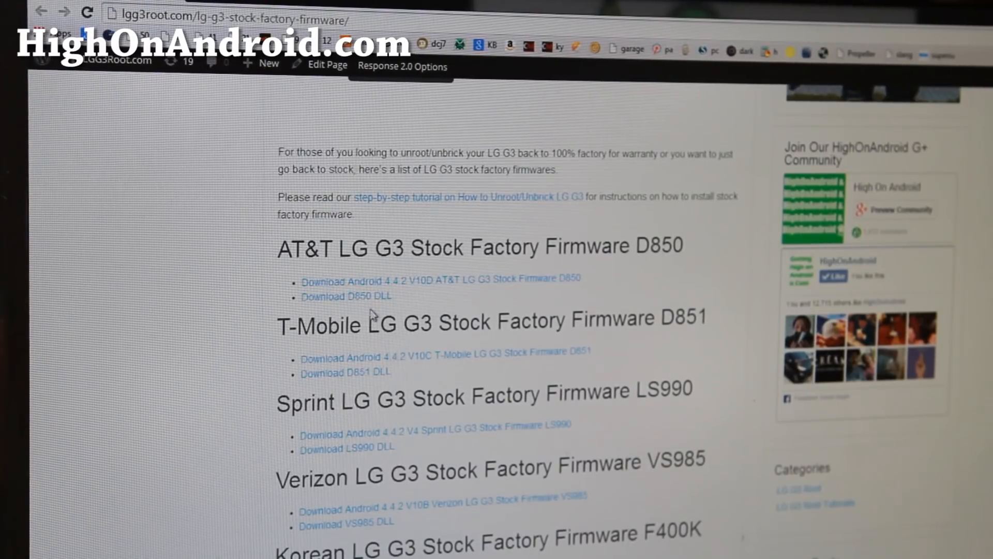
mouse_move(334, 304)
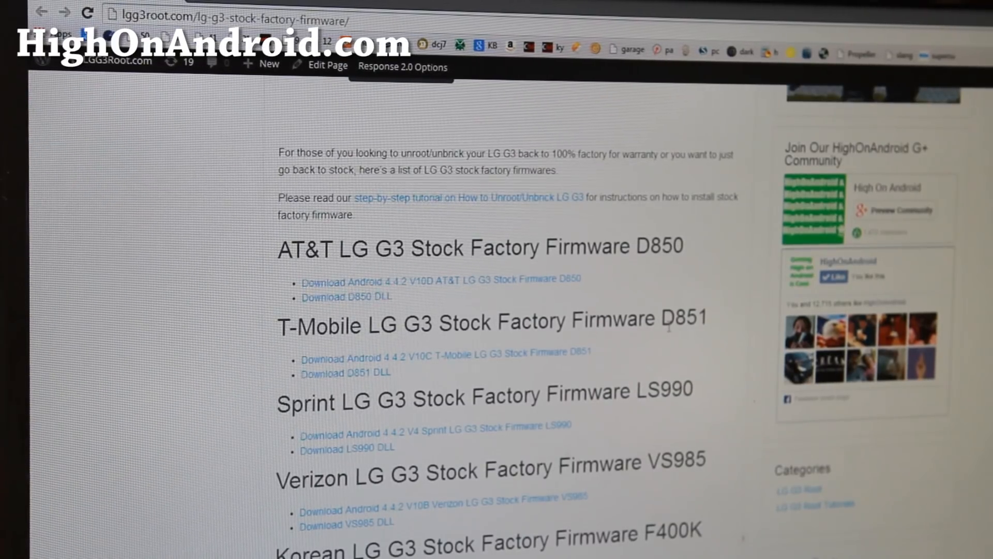
scroll(down, 3)
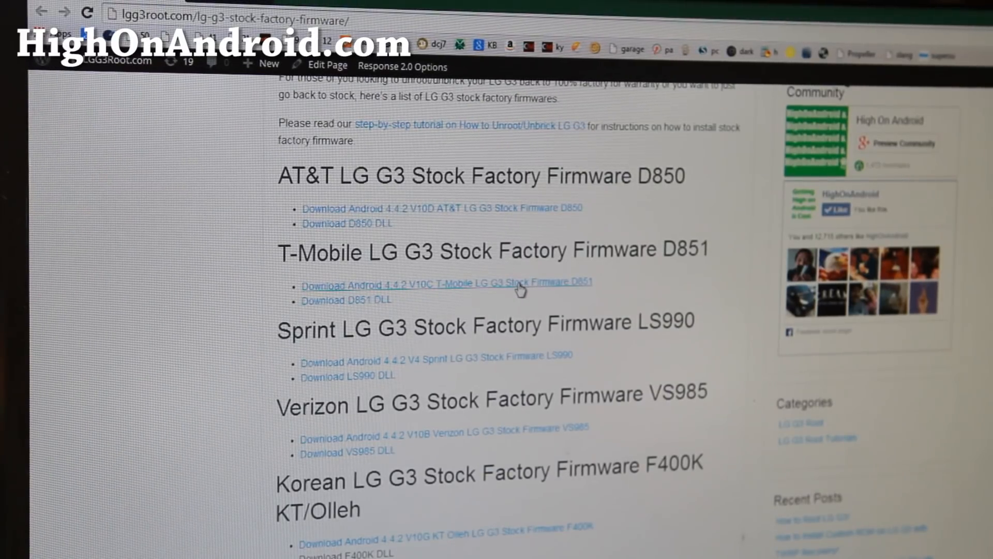
Step: Download the T-Mobile D851 stock firmware zip from the carrier link
click(520, 284)
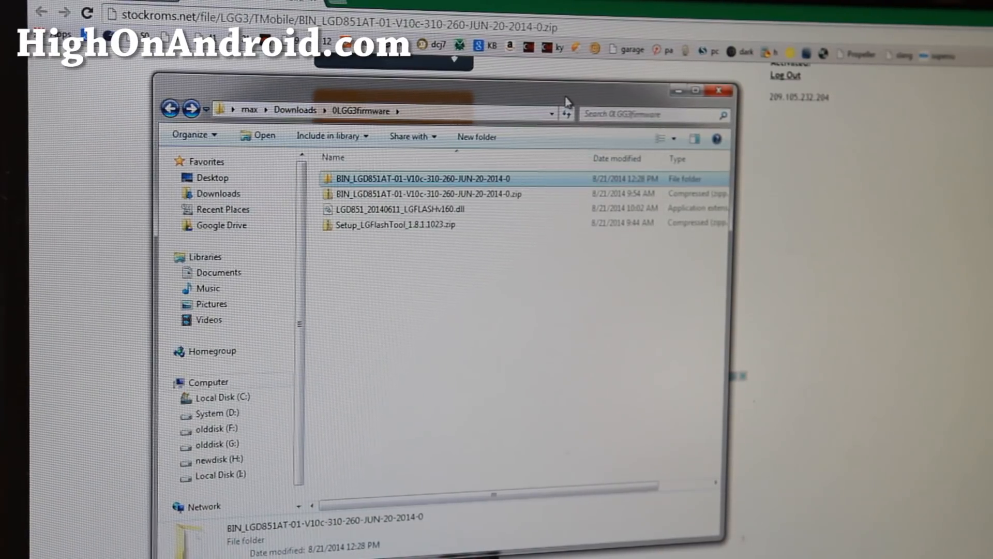
mouse_move(540, 229)
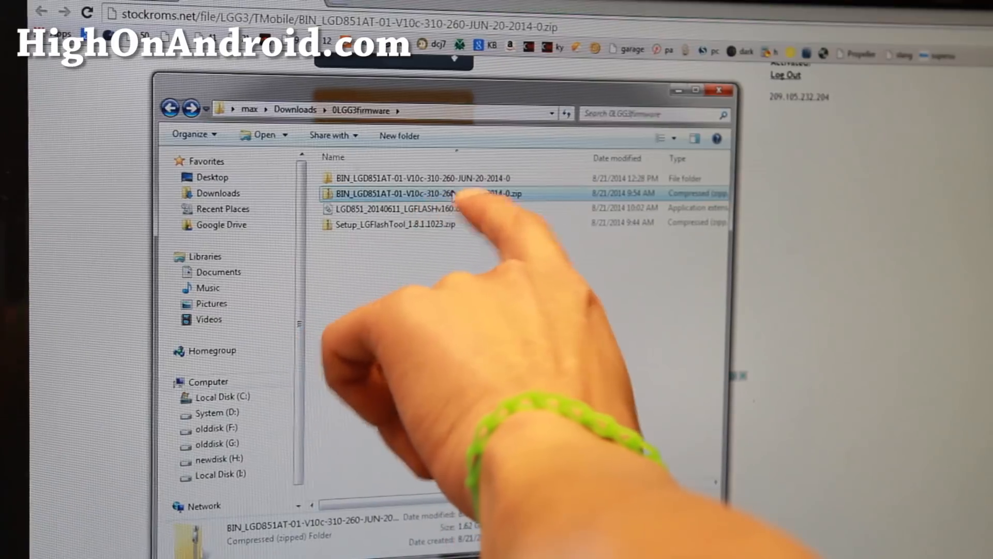
click(422, 178)
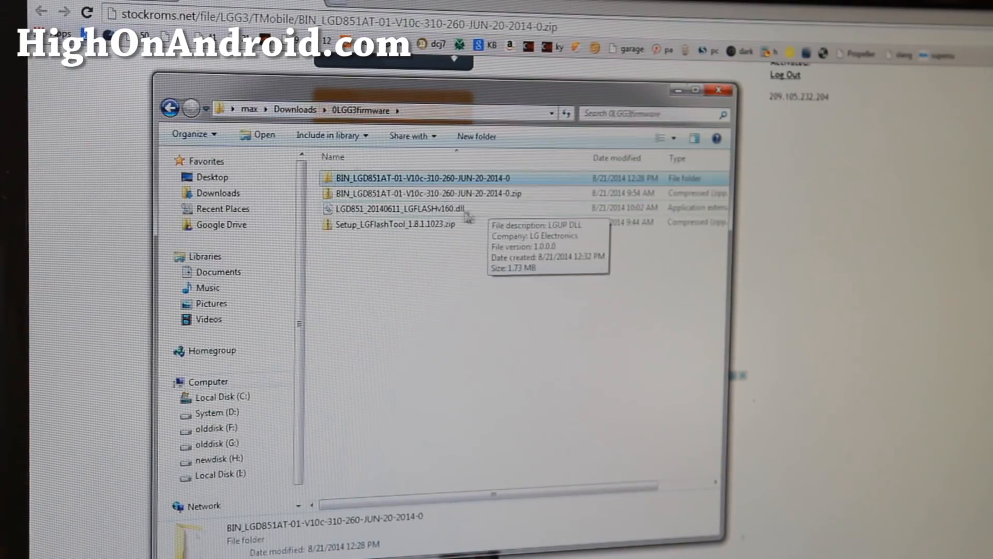
click(394, 209)
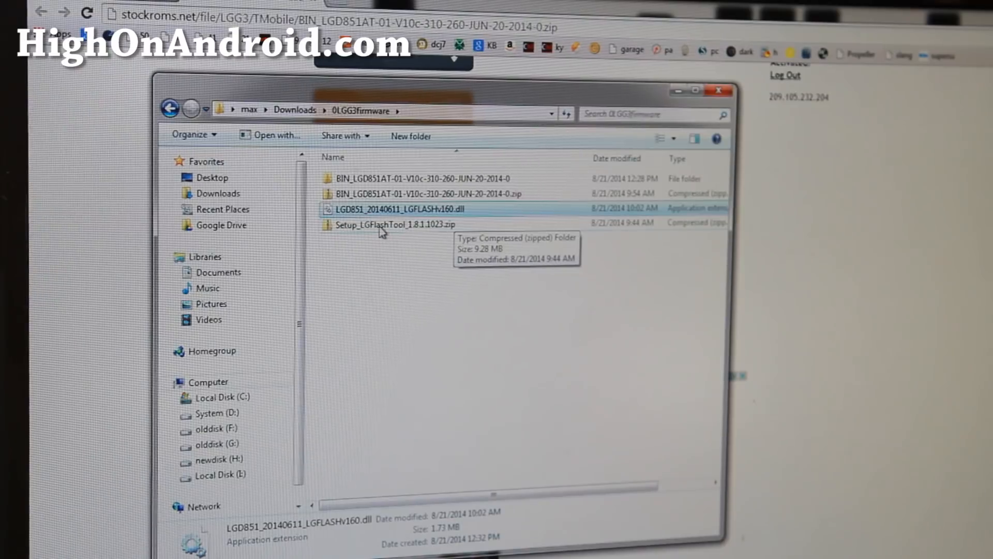
Step: Extract the LG Flash Tool setup zip and go into the extracted folder
double_click(377, 225)
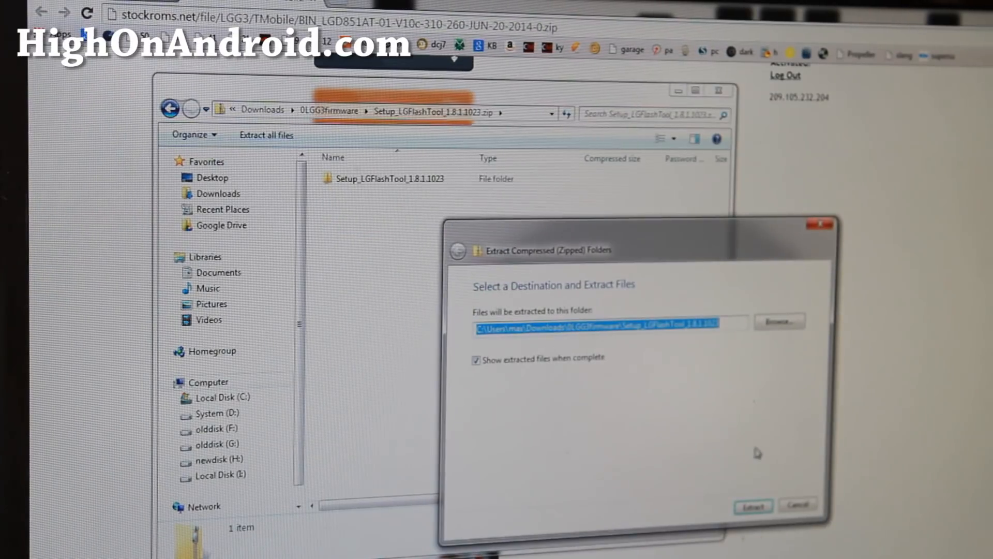
click(753, 505)
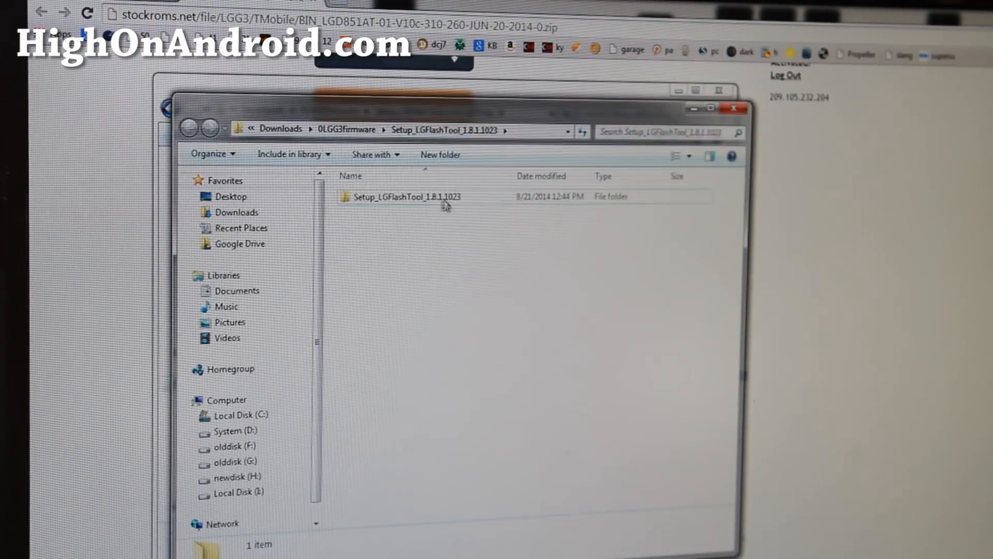
double_click(403, 196)
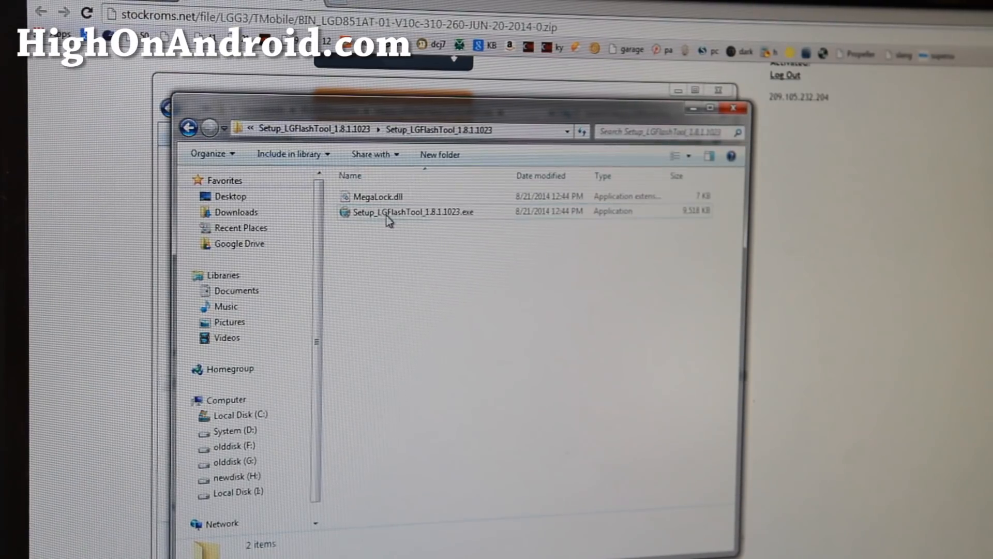
Step: Install LGFlashTool 1.8.1.1023 via its wizard, with 'Run LGFlashTool' unticked at Finish
double_click(404, 212)
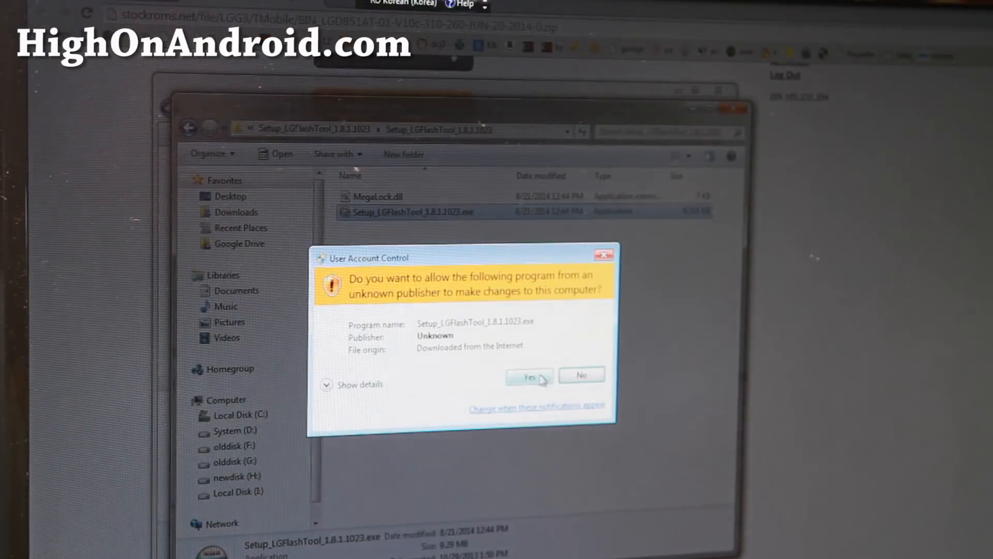
click(529, 376)
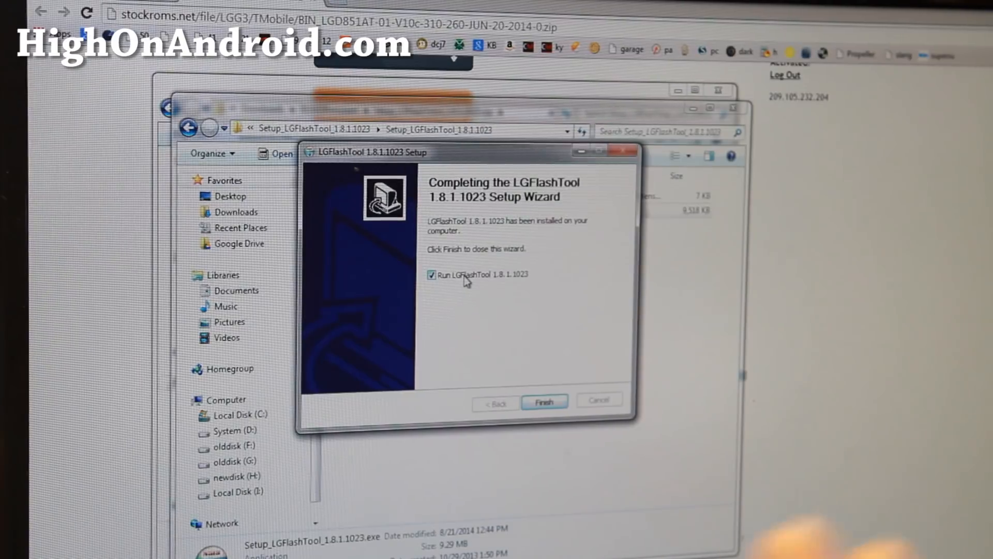
click(430, 275)
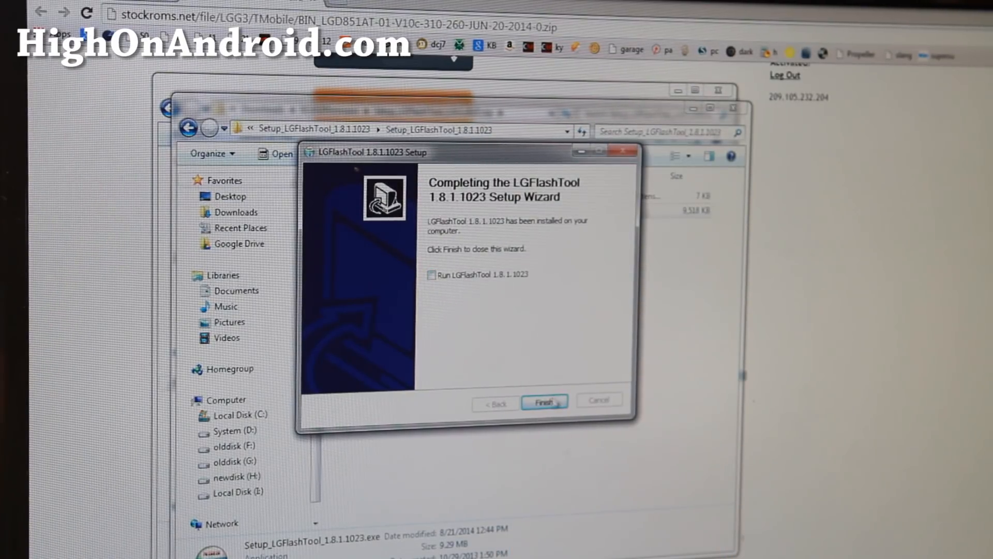
click(544, 399)
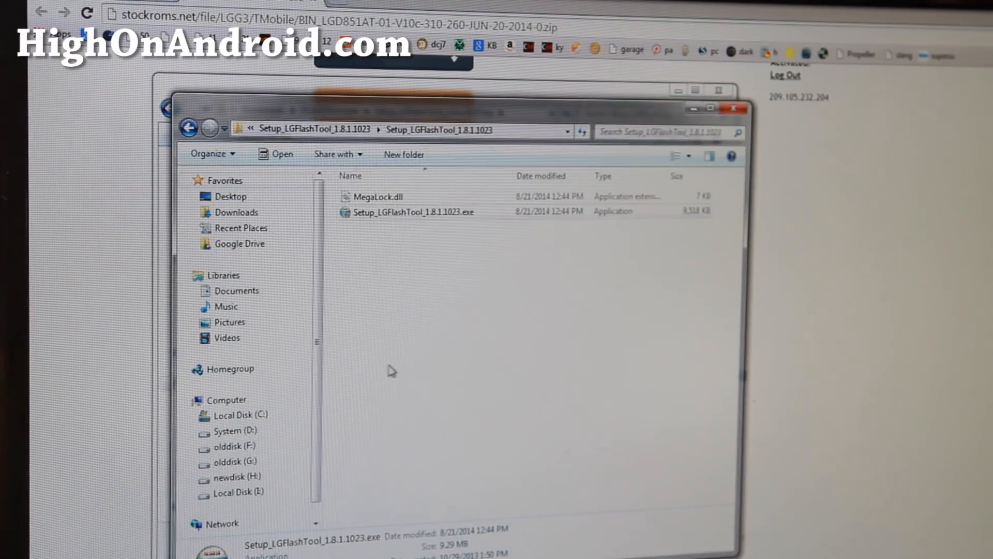
Step: Copy MegaLock.dll into the LGFlashTool folder on C:, replacing the older copy
click(376, 197)
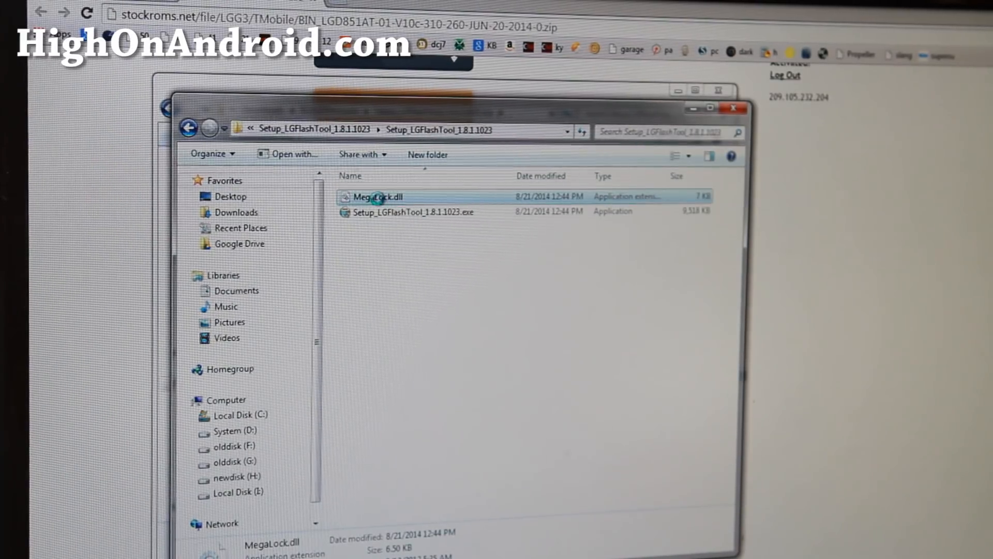
right_click(377, 197)
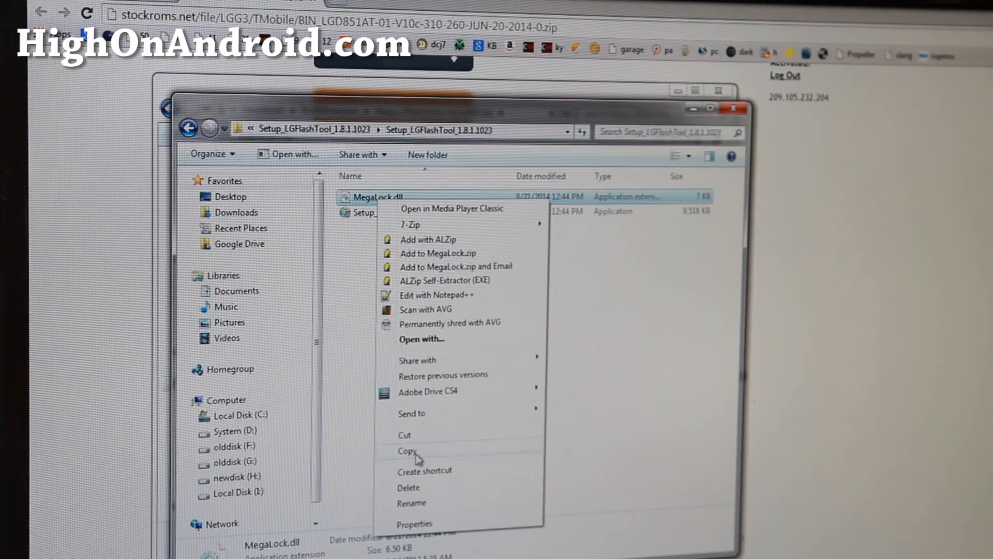
click(407, 452)
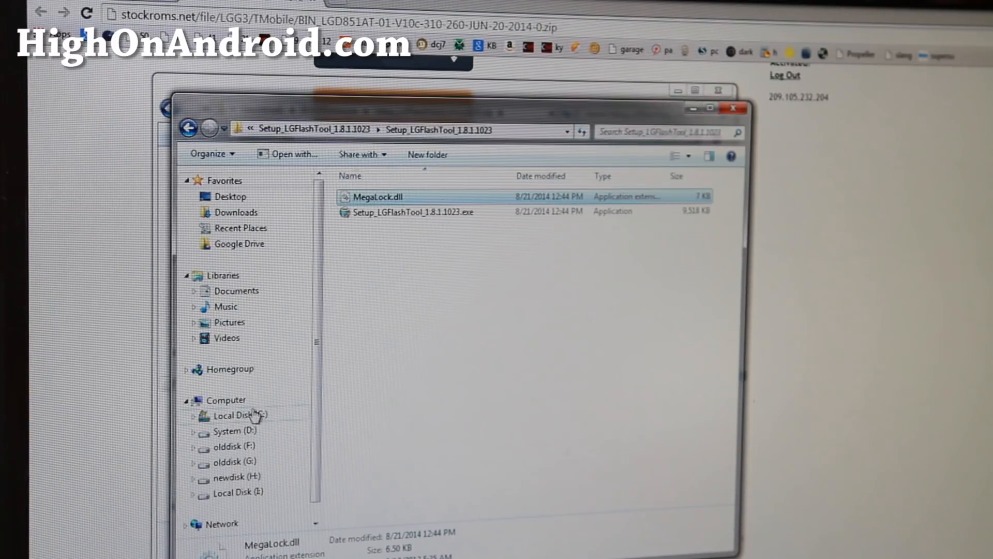
click(239, 415)
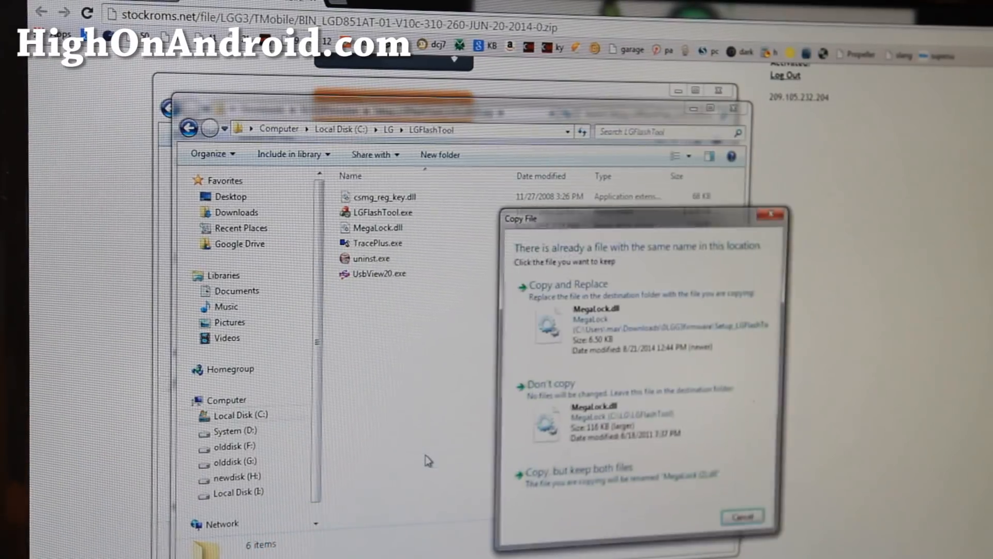
click(568, 284)
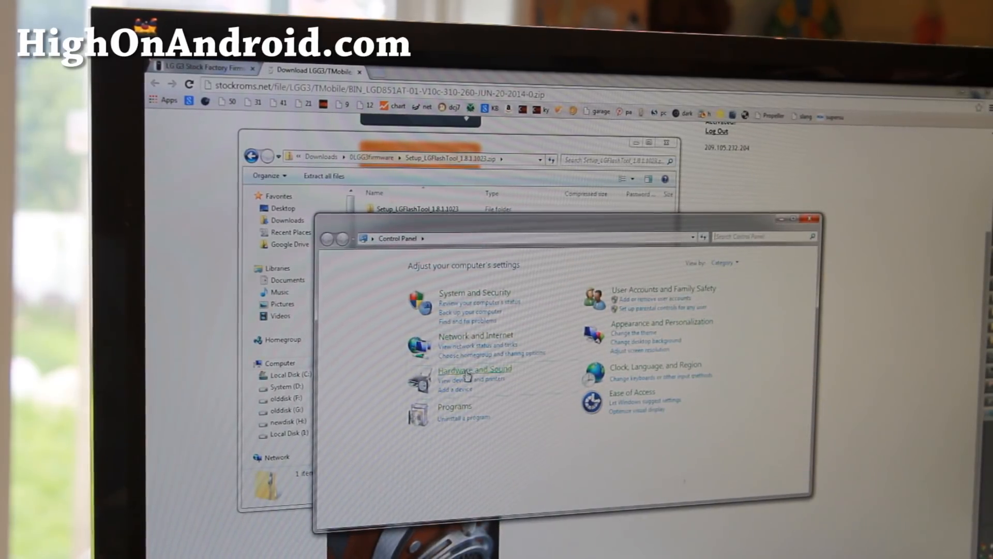
Step: In Device Manager under Hardware and Sound, expand Ports and select LGE Mobile USB Serial Port (COM41)
click(474, 370)
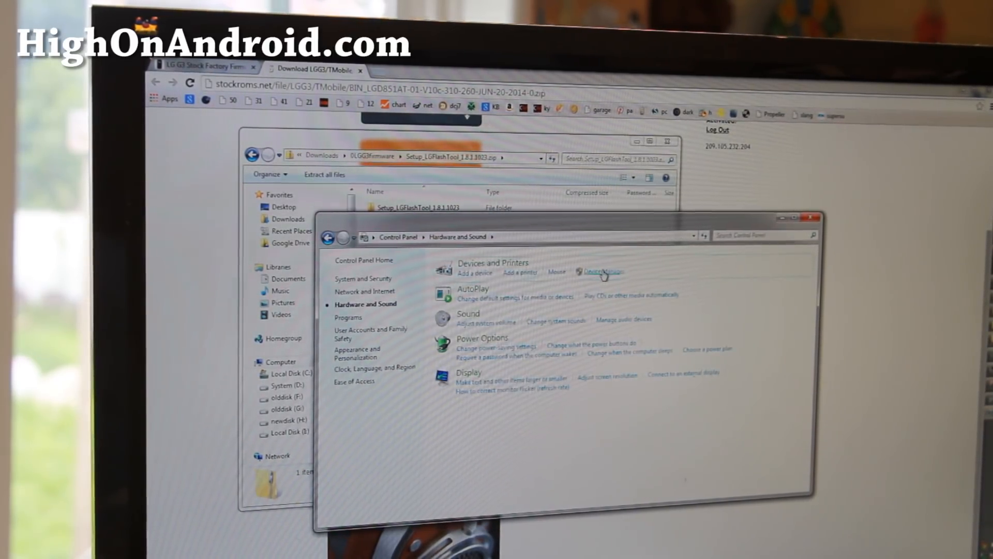
click(603, 271)
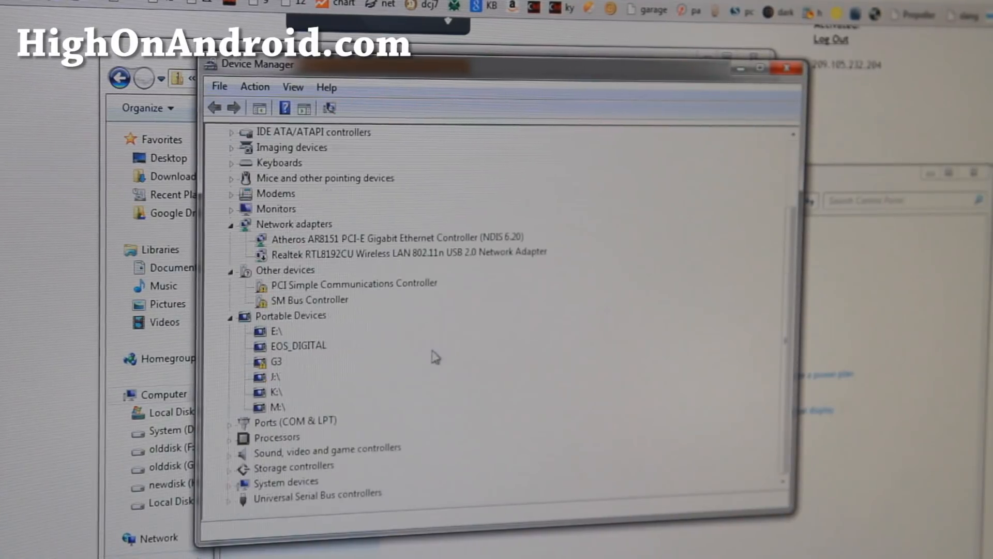
click(236, 421)
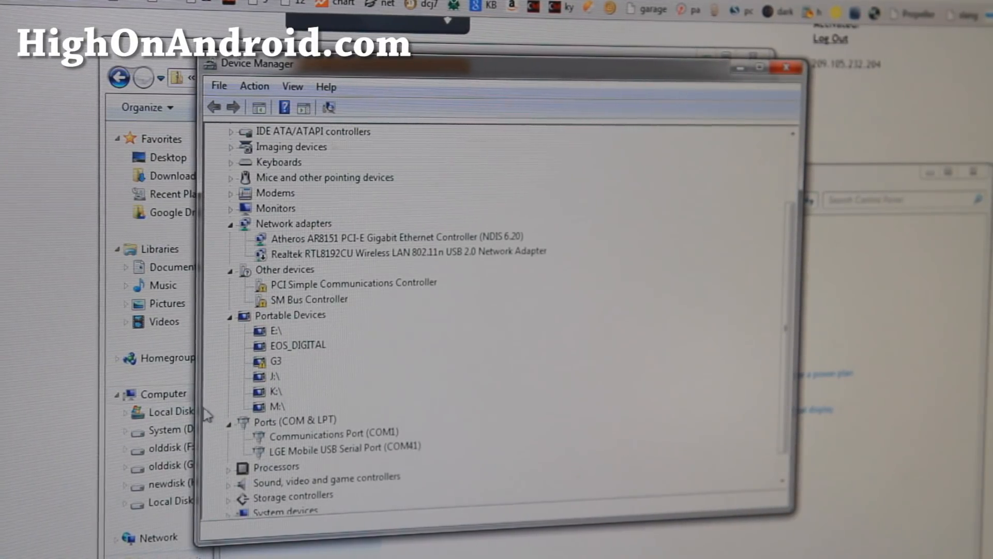
click(331, 445)
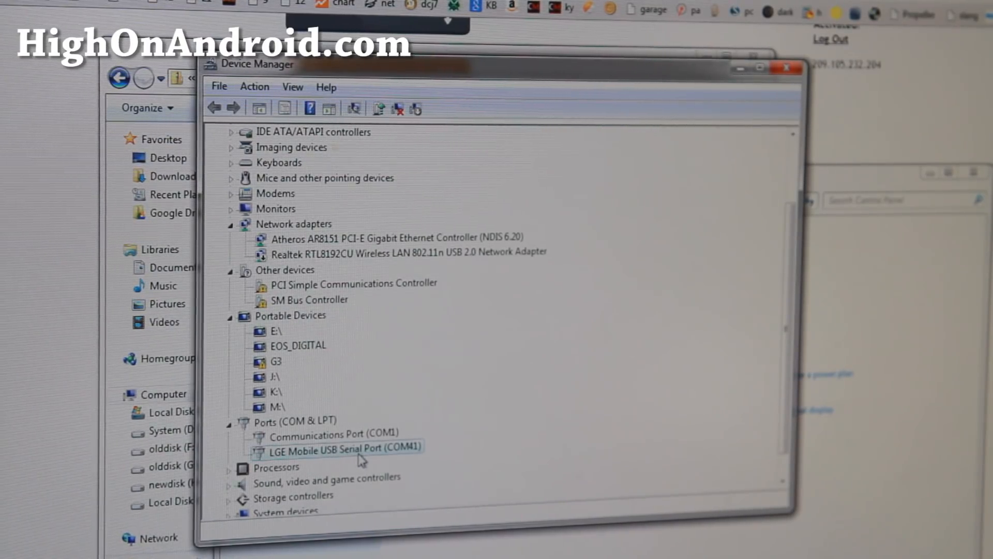
Step: In the LGE port's advanced Port Settings, set the COM Port Number to COM41 and confirm
double_click(342, 447)
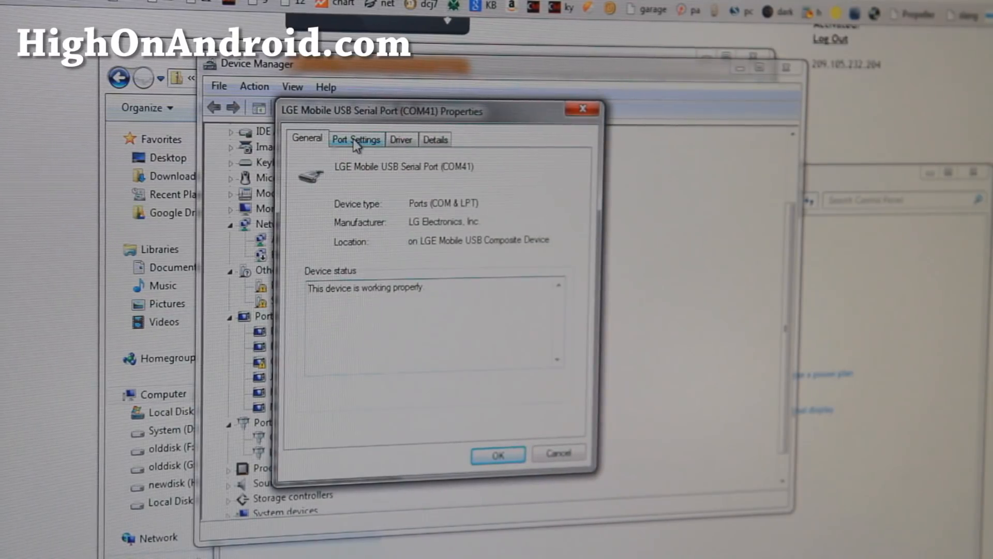
click(356, 140)
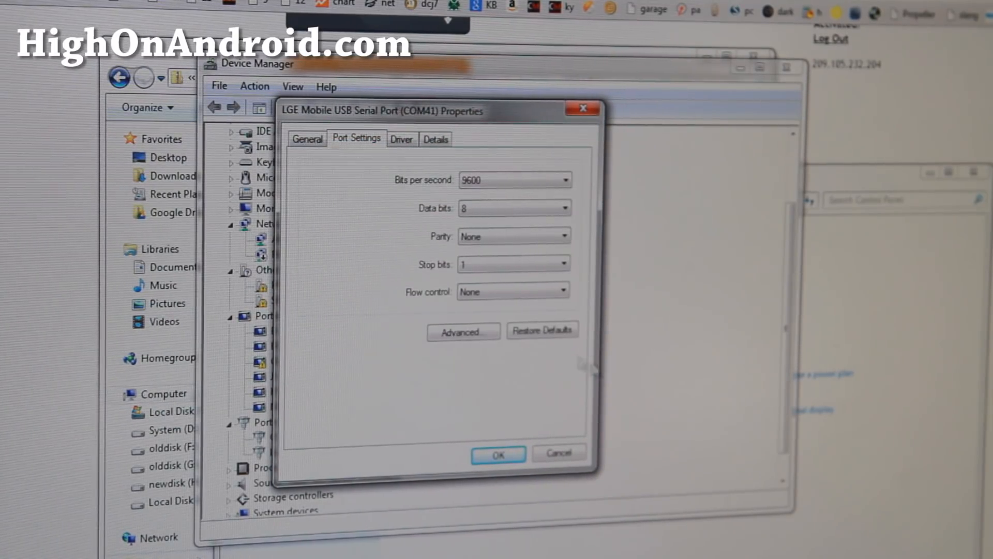
click(464, 331)
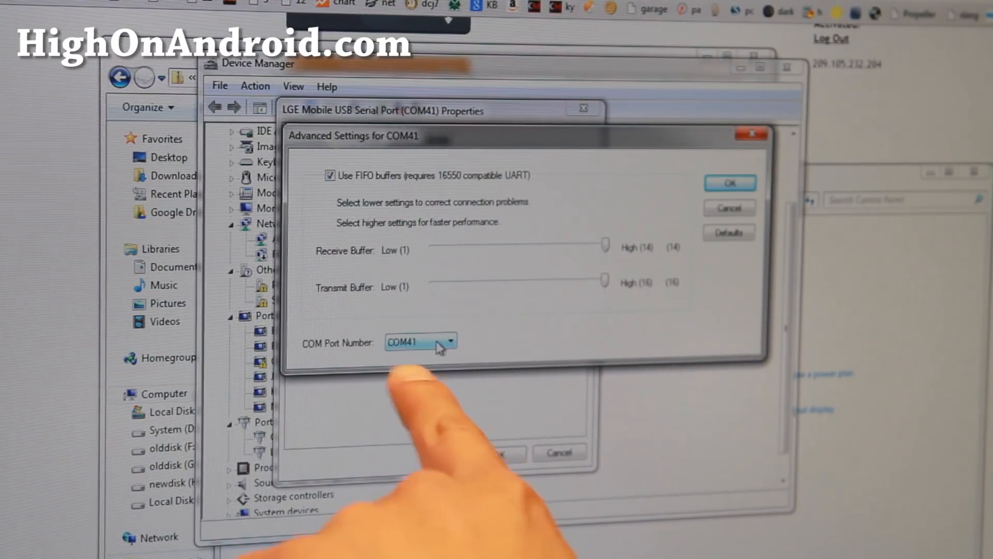
click(454, 342)
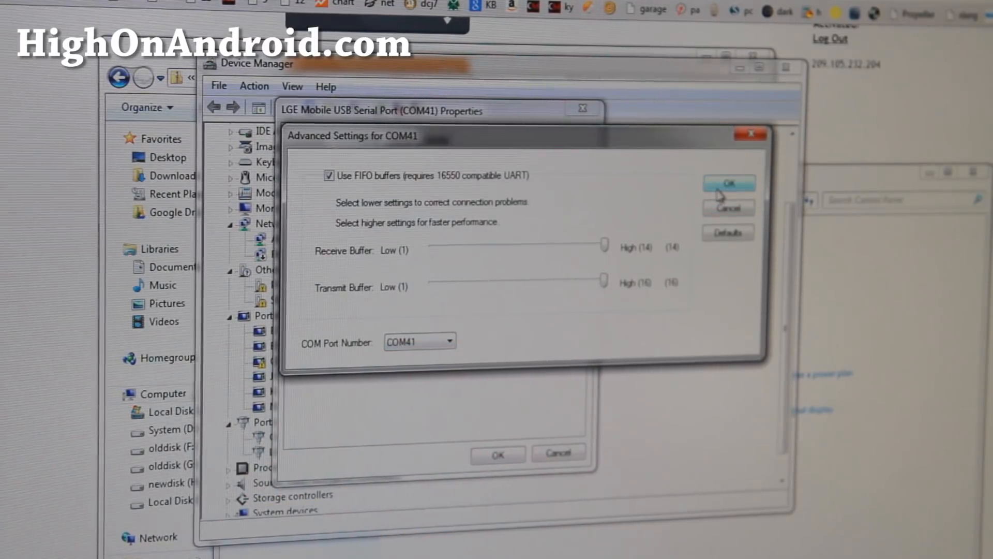
click(729, 183)
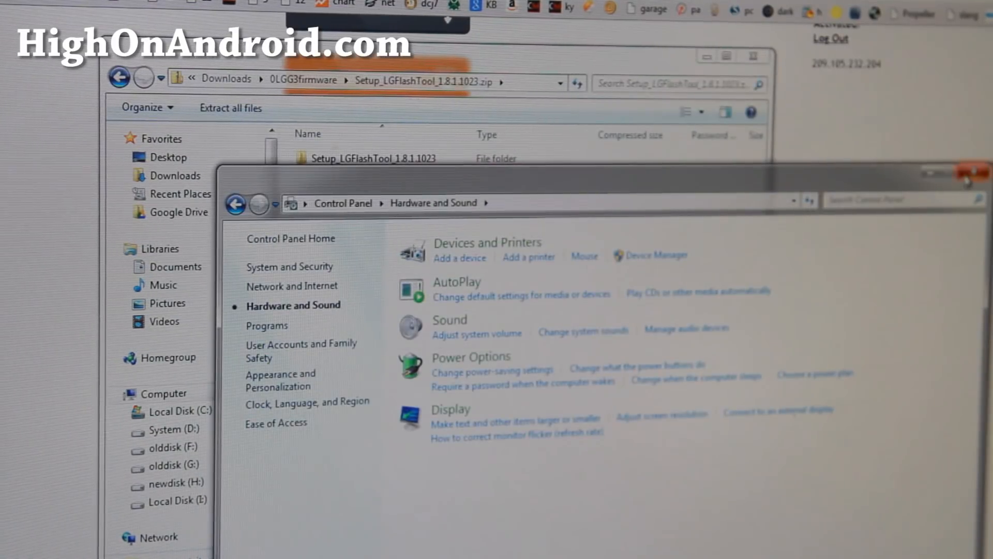
Step: Close the Control Panel window before launching LG Flash Tool
click(971, 170)
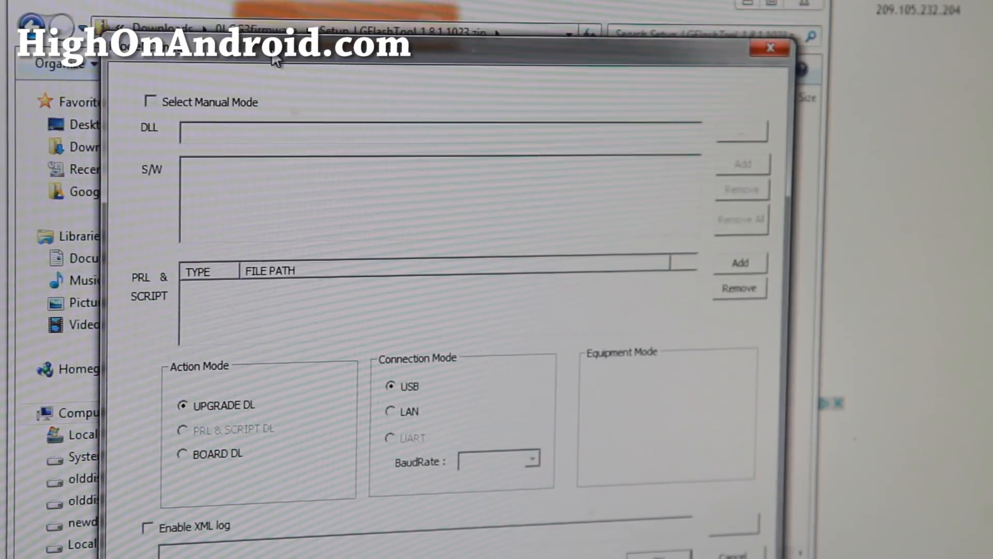
Step: Enable manual mode, load LGD851_20140611_LGFLASHv160.dll as the DLL, and add the firmware TOT file
click(151, 100)
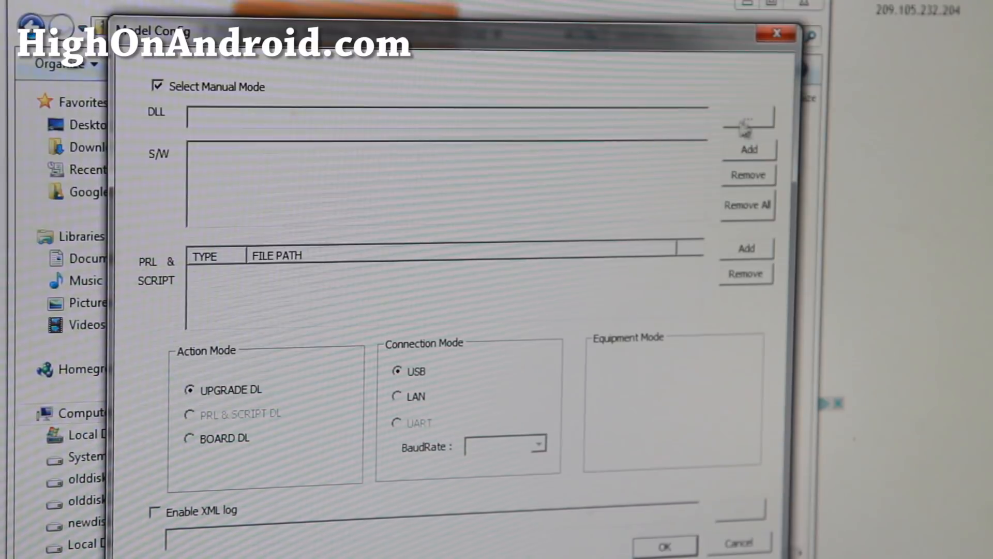
click(747, 121)
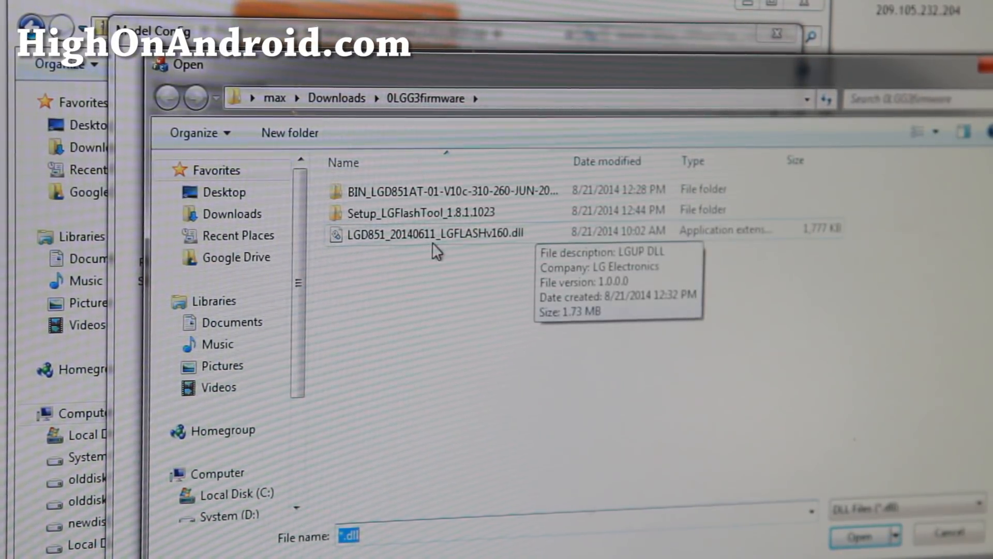
click(427, 233)
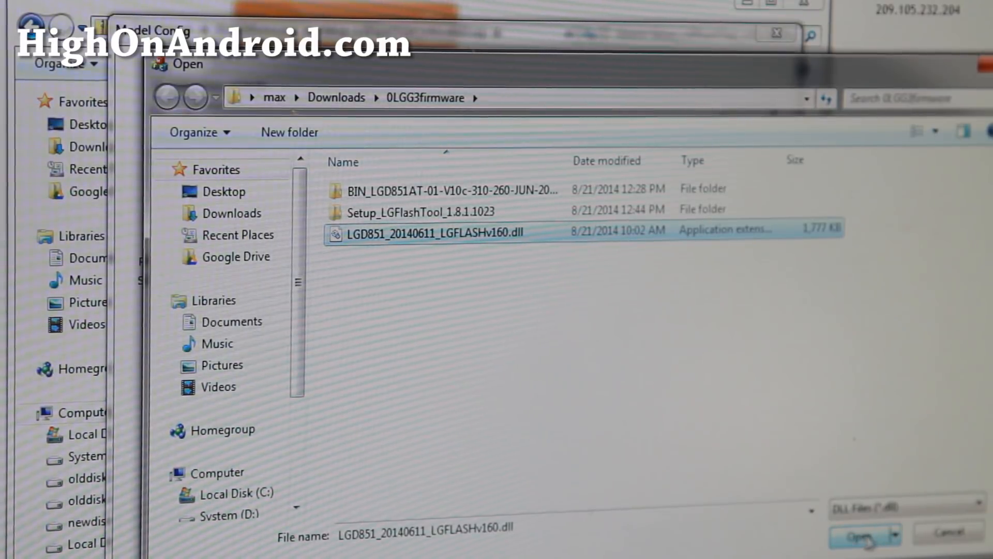
click(858, 536)
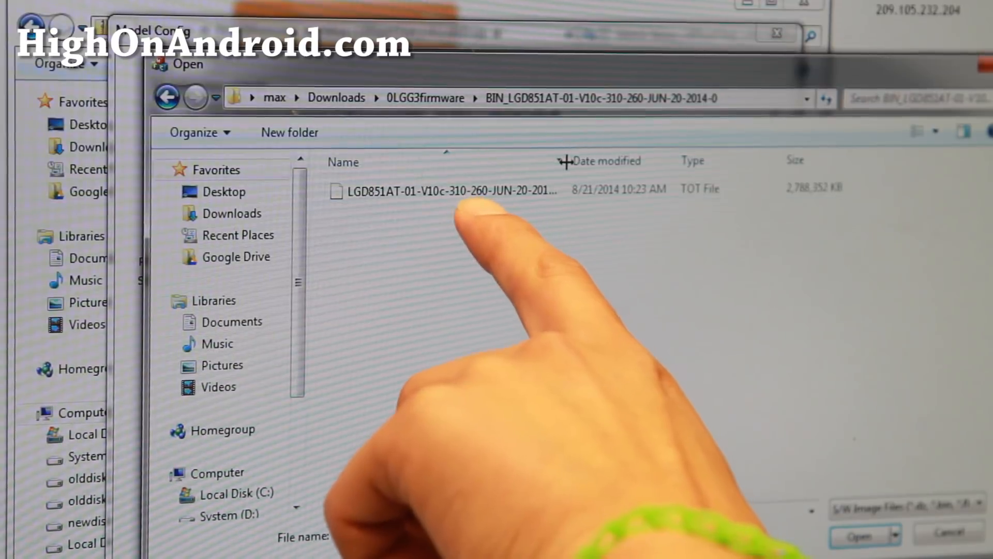
click(449, 190)
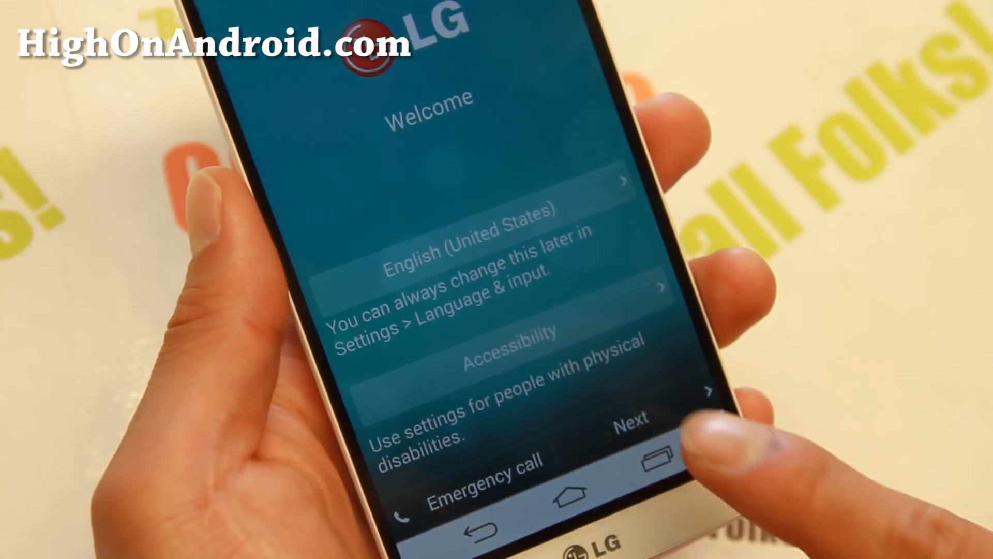
Step: Tap Next on the LG G3 Welcome screen to reach the Wi-Fi setup step
click(631, 432)
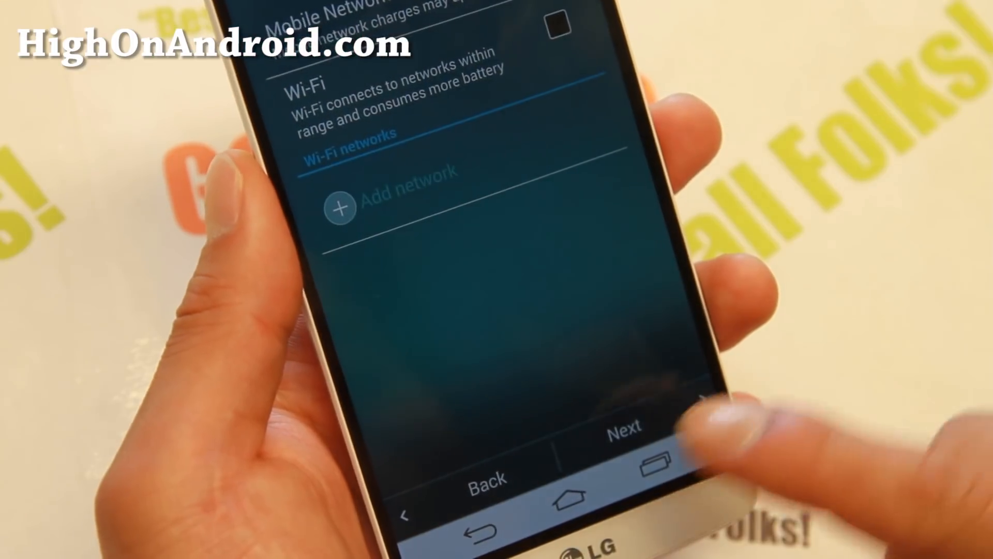